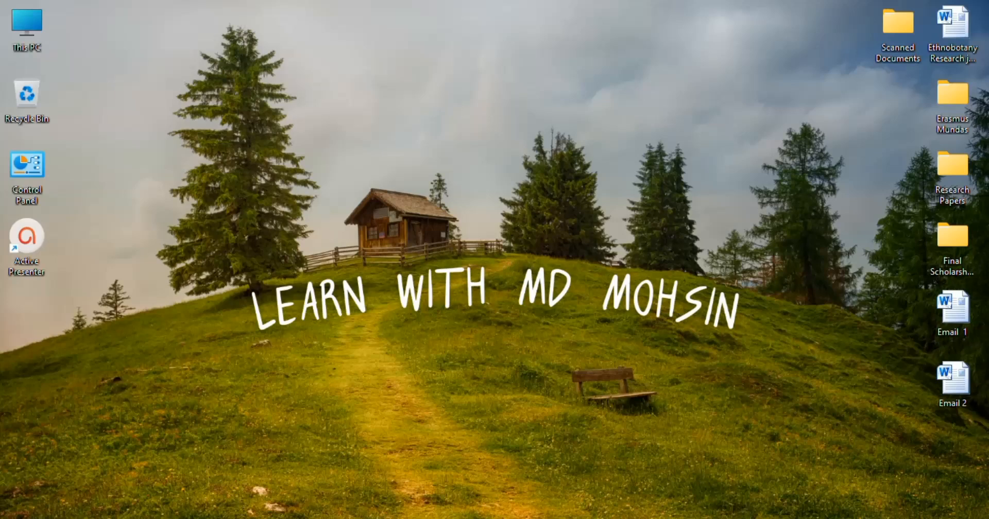
mouse_move(686, 143)
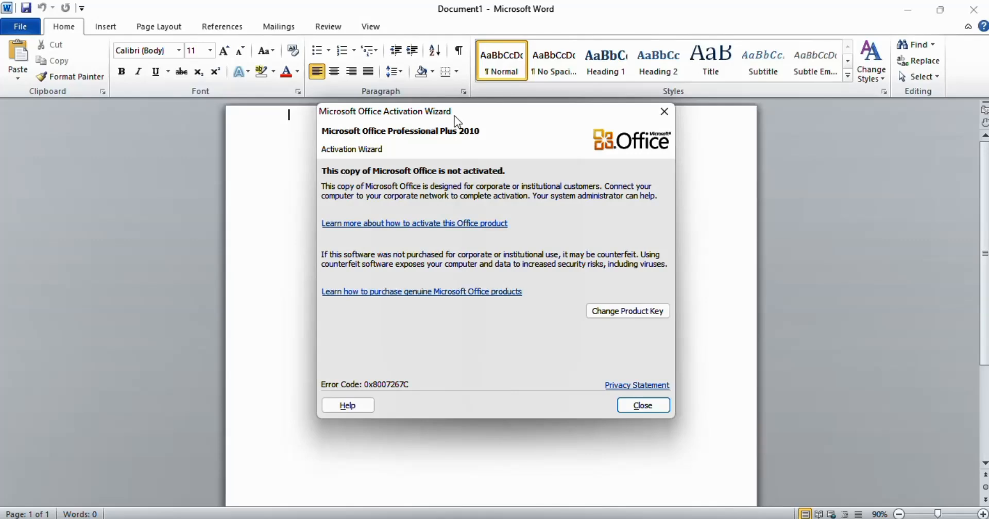
mouse_move(421, 178)
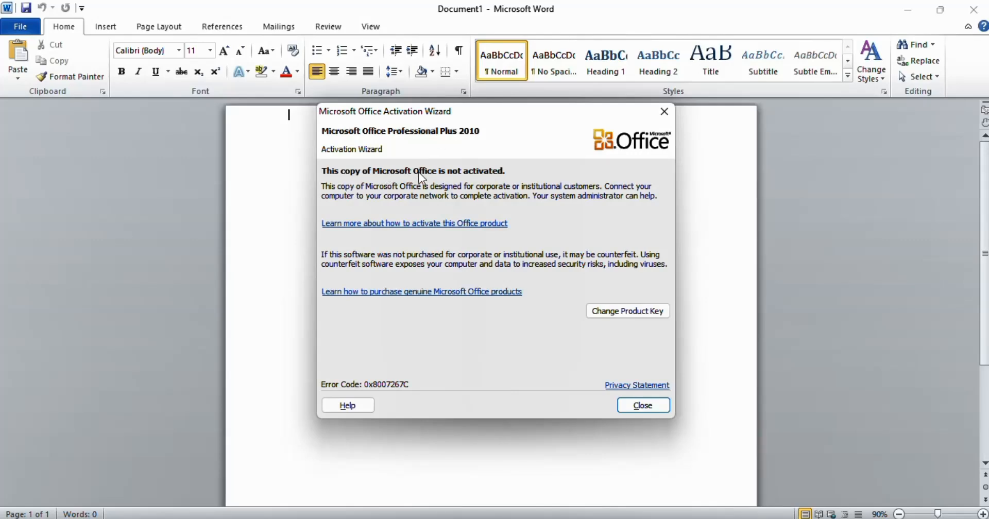
mouse_move(559, 130)
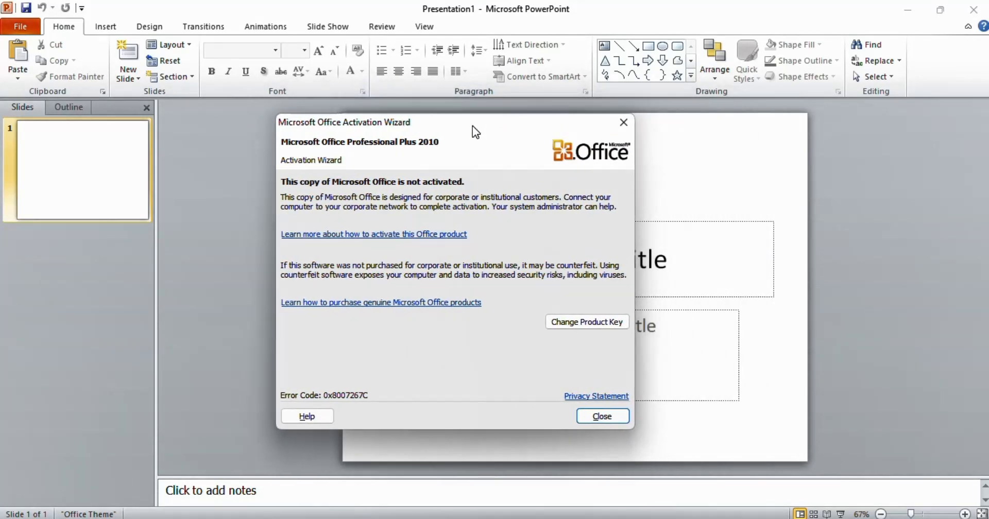
Dismiss PowerPoint's Office-not-activated warning (error 0x8007267C)
click(602, 416)
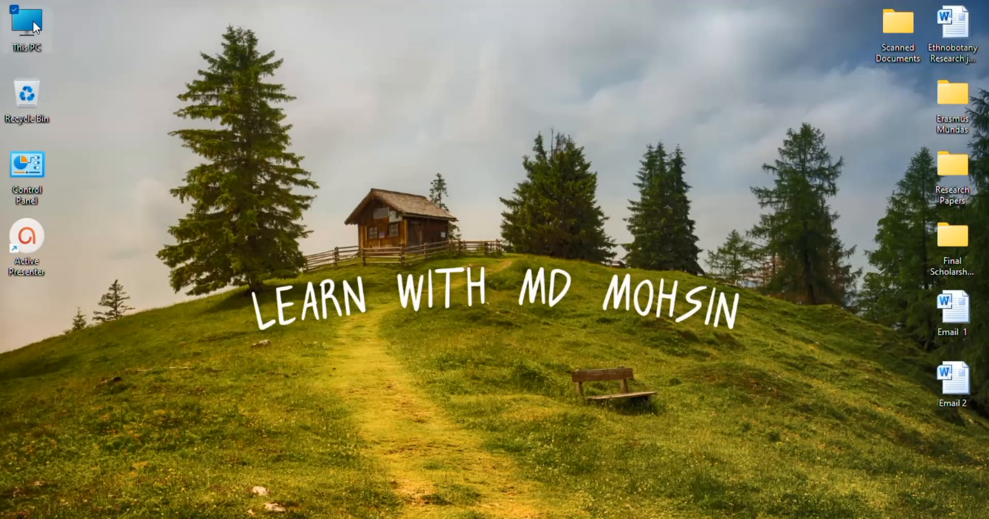
Browse from This PC through C:, Program Files (x86), Common Files to Microsoft Shared
double_click(27, 21)
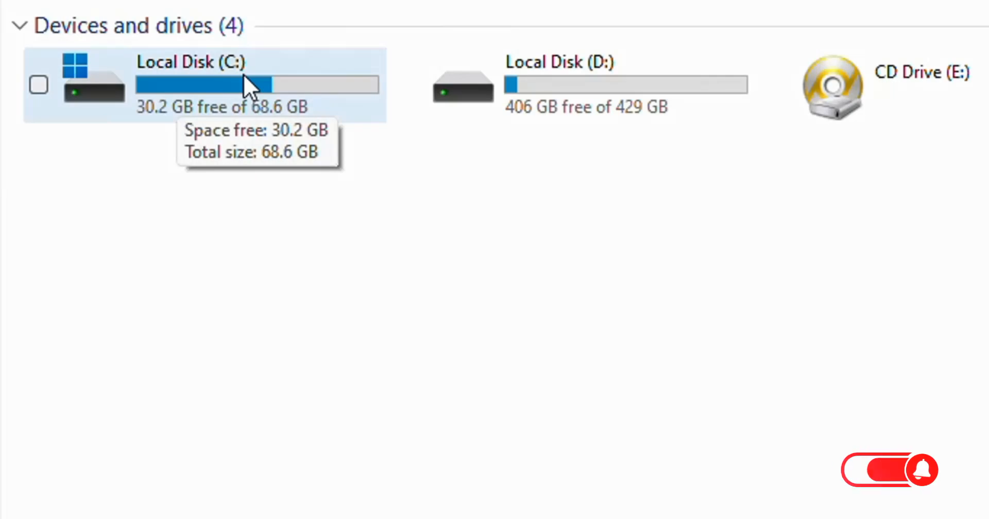
double_click(191, 63)
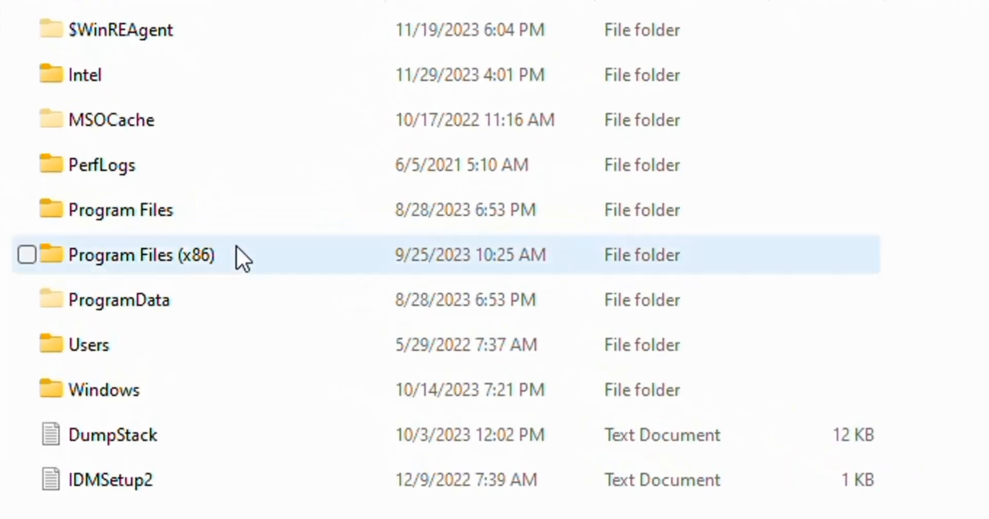
click(27, 254)
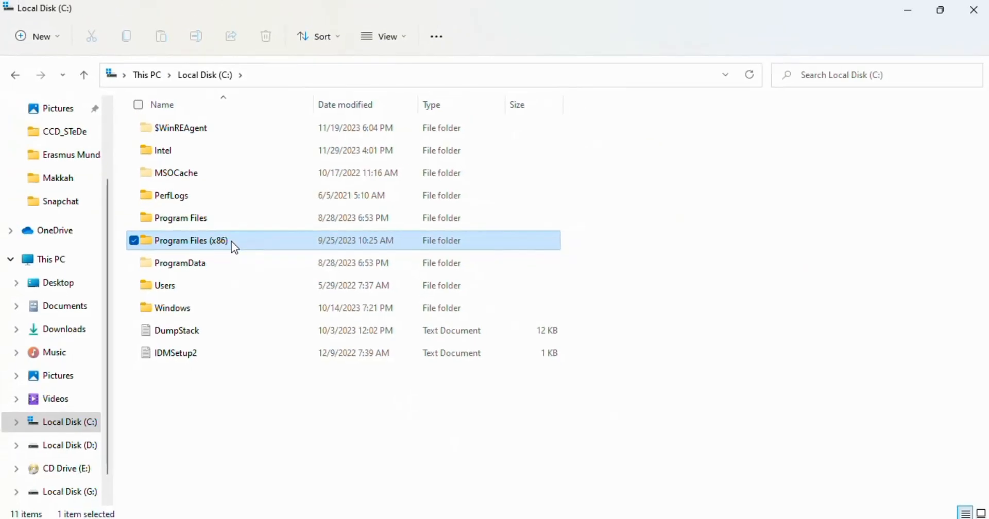
double_click(191, 241)
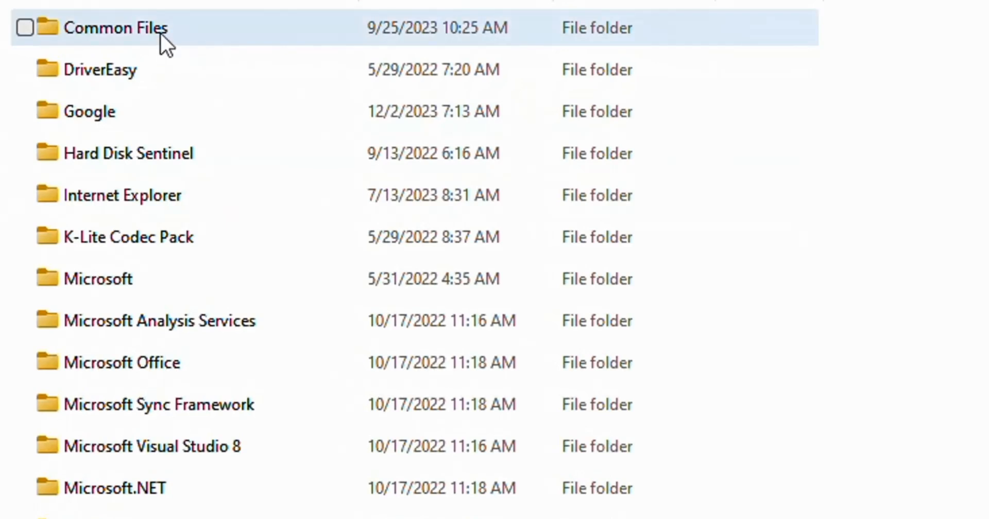
double_click(116, 27)
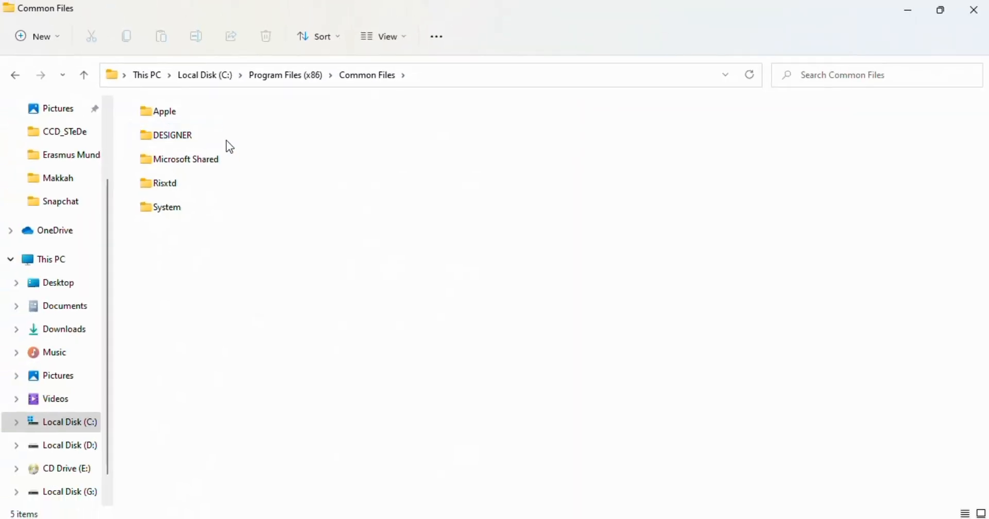
mouse_move(180, 161)
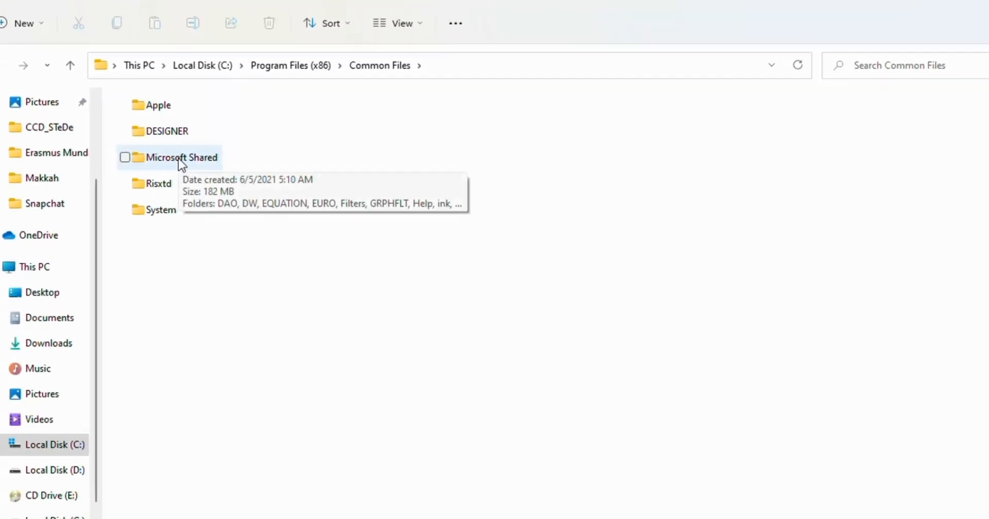
double_click(182, 157)
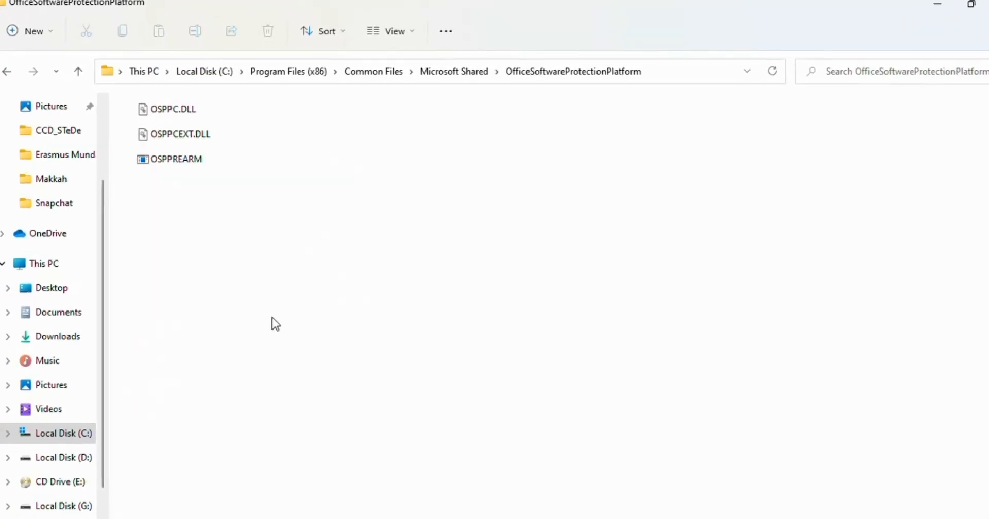
mouse_move(150, 170)
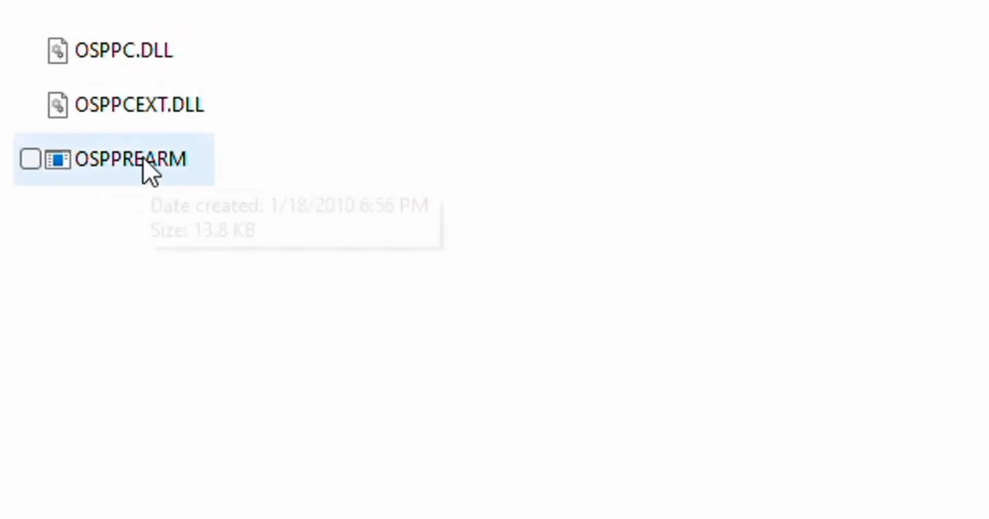
mouse_move(189, 186)
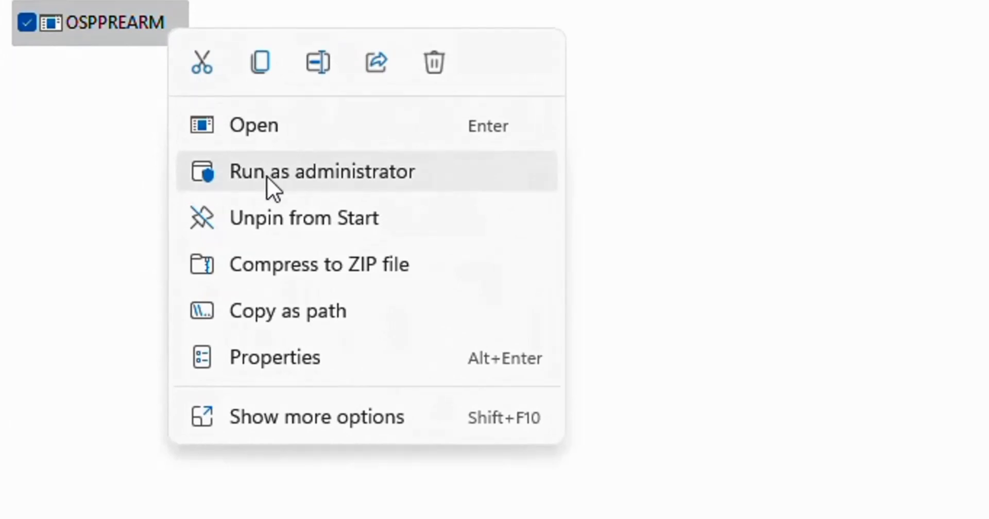
mouse_move(325, 197)
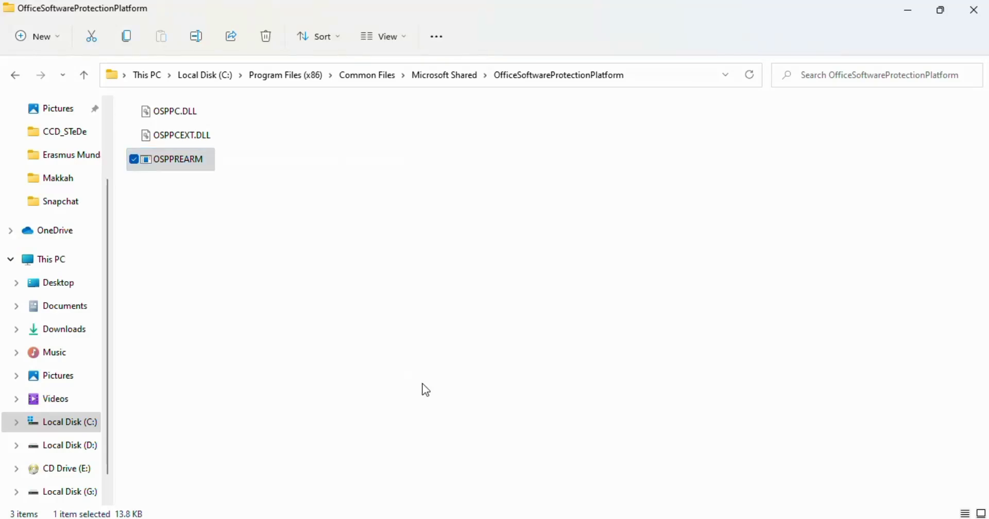
mouse_move(955, 8)
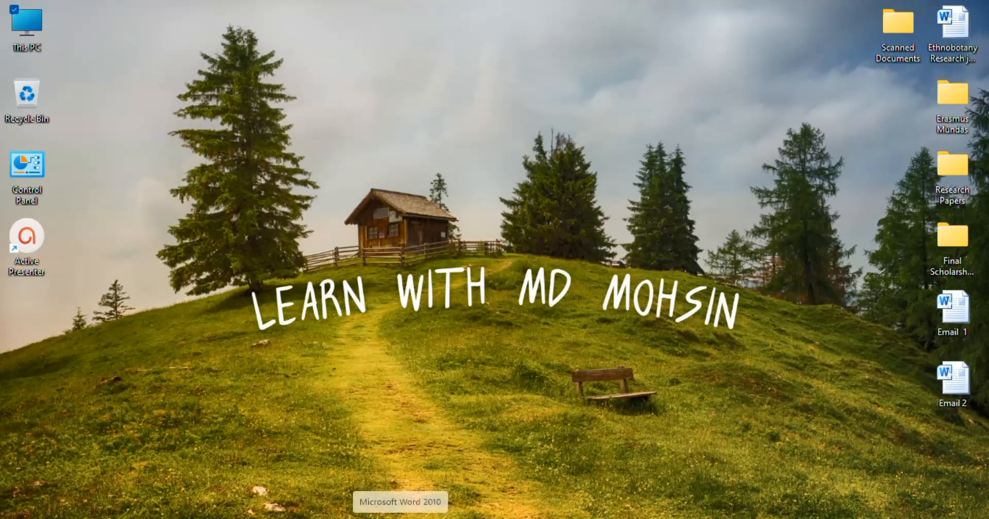
Launch Word 2010 to confirm no Activation Wizard, then close the blank Excel workbook
click(402, 501)
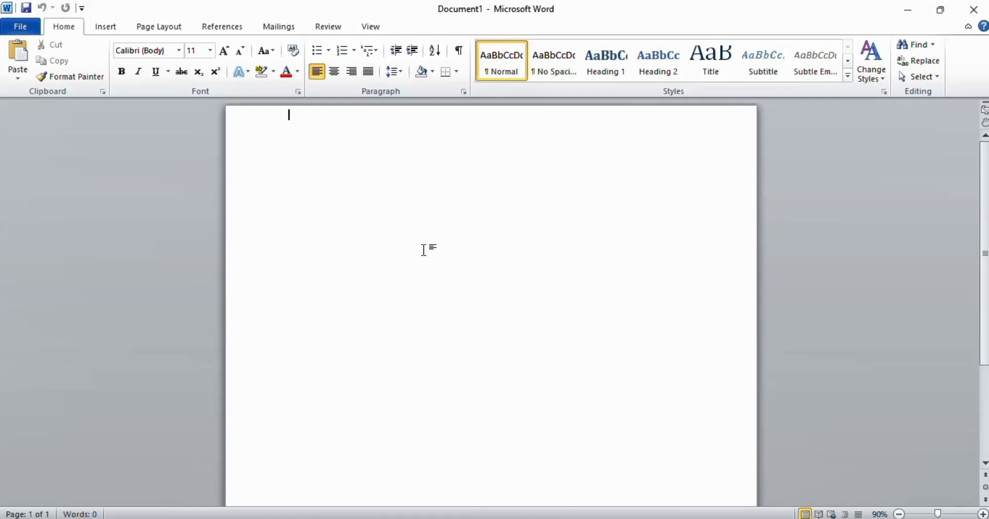
mouse_move(617, 266)
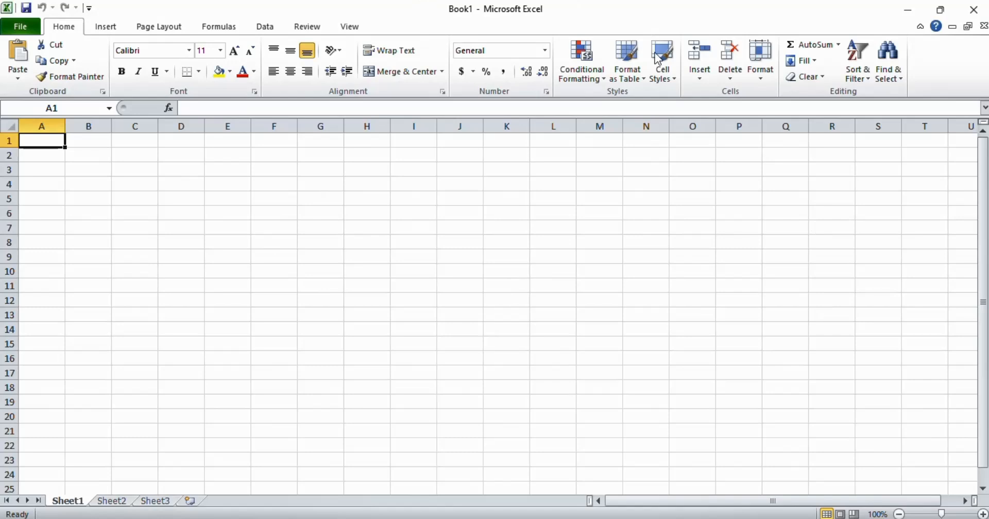
mouse_move(571, 236)
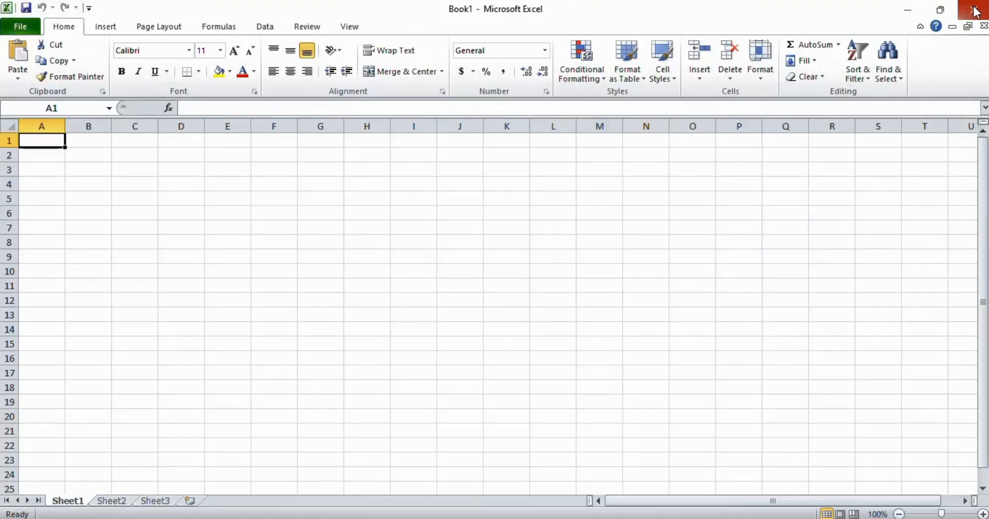
click(974, 8)
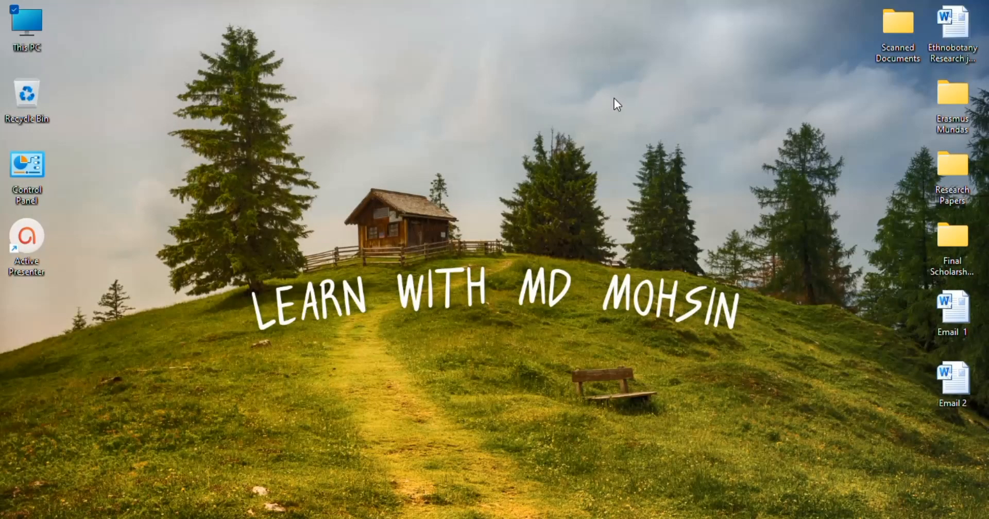
mouse_move(550, 383)
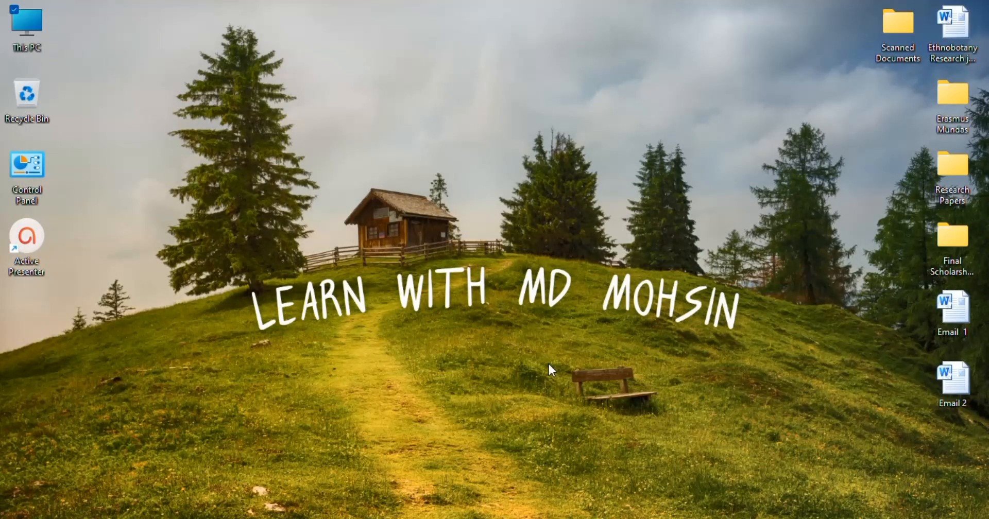